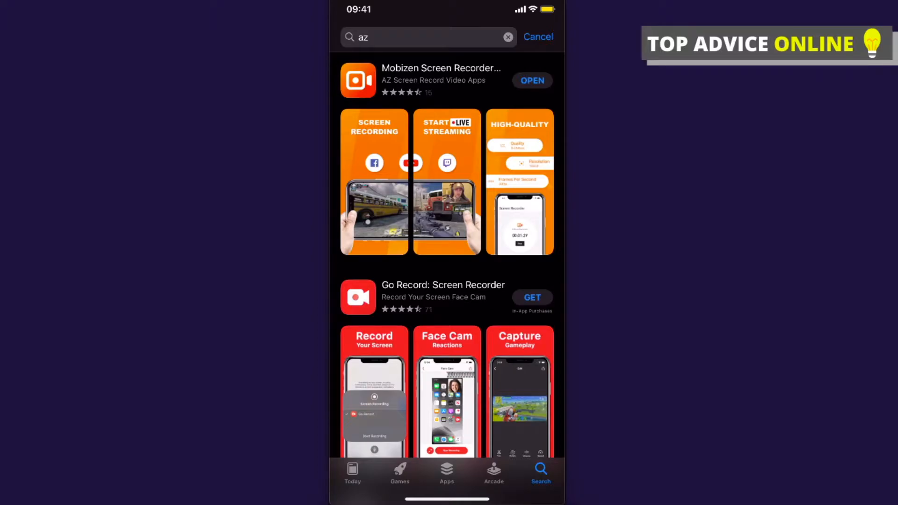
View the Mobizen Screen Recorder listing, already installed, then go back to the home screen.
{"action": "left_click", "coordinate": [441, 80]}
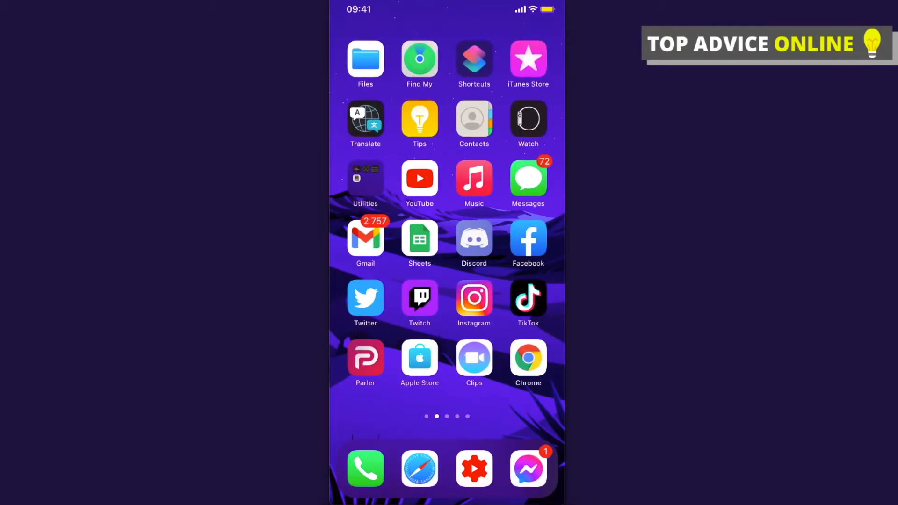
Find and play the 1261 Clan 'Best Non Copyrighted Music 2020' mix from a copyright free music search.
{"action": "left_click", "coordinate": [419, 178]}
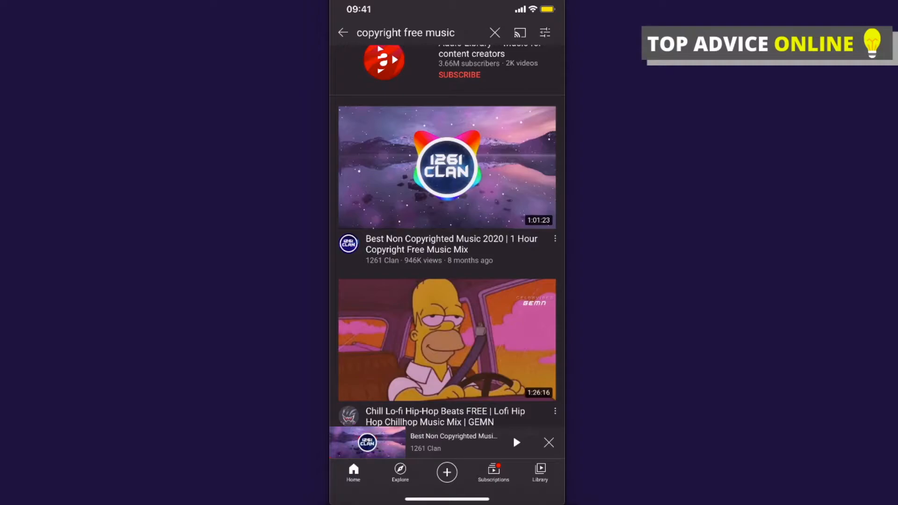
{"action": "scroll", "scroll_direction": "down", "scroll_amount": 3}
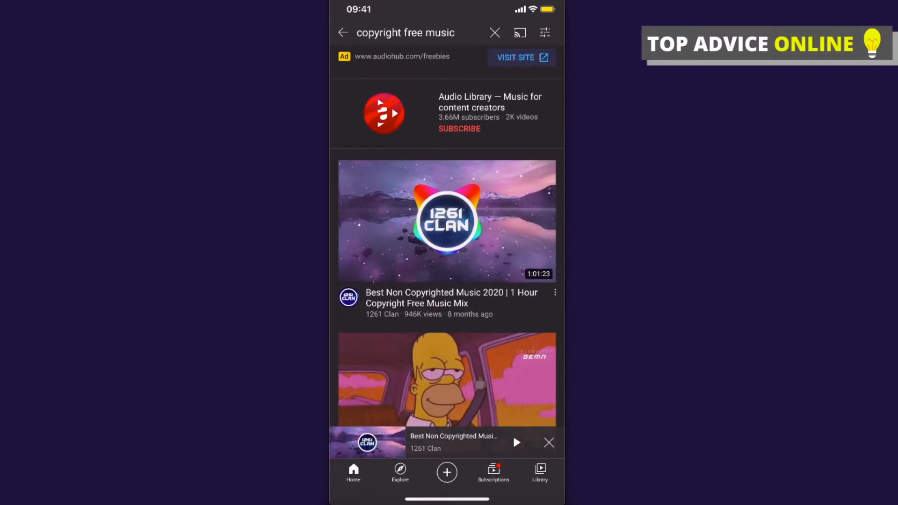
{"action": "scroll", "scroll_direction": "down", "scroll_amount": 3}
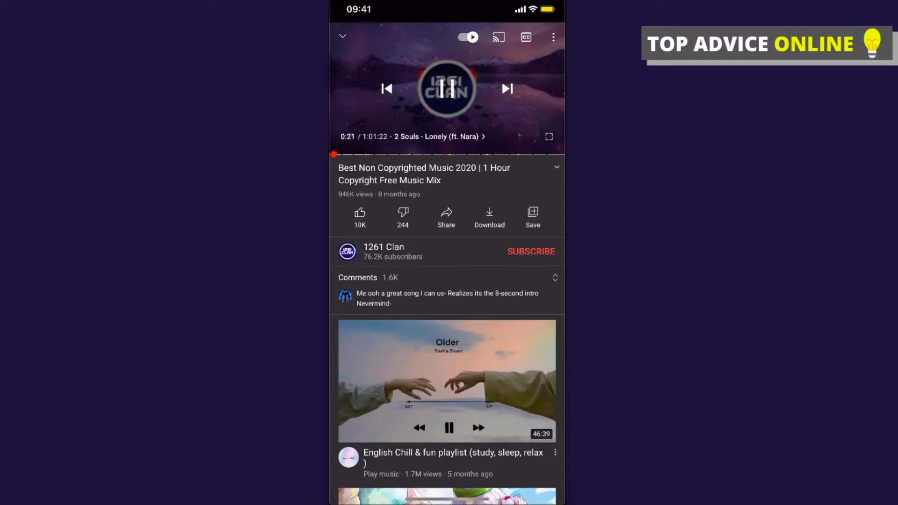
{"action": "left_click", "coordinate": [447, 88]}
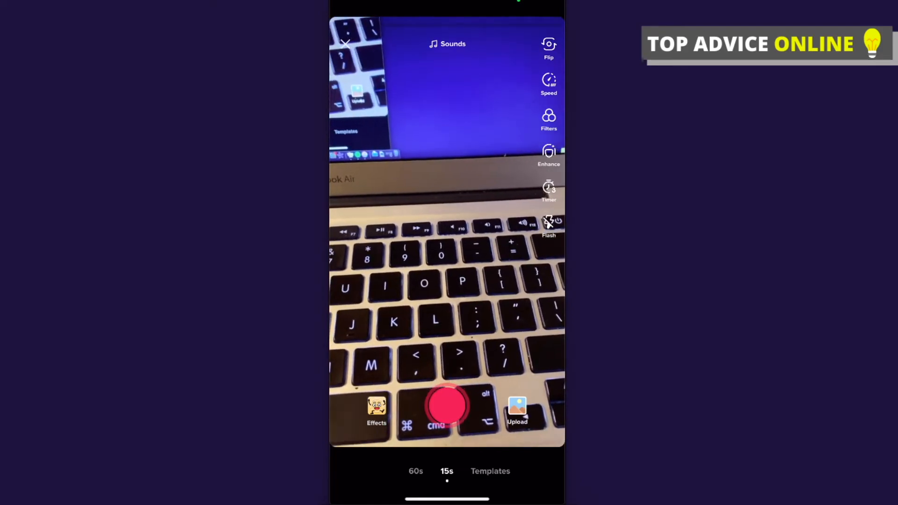
Upload the screen recording from Photos, keeping the current photo access selection.
{"action": "left_click", "coordinate": [516, 409]}
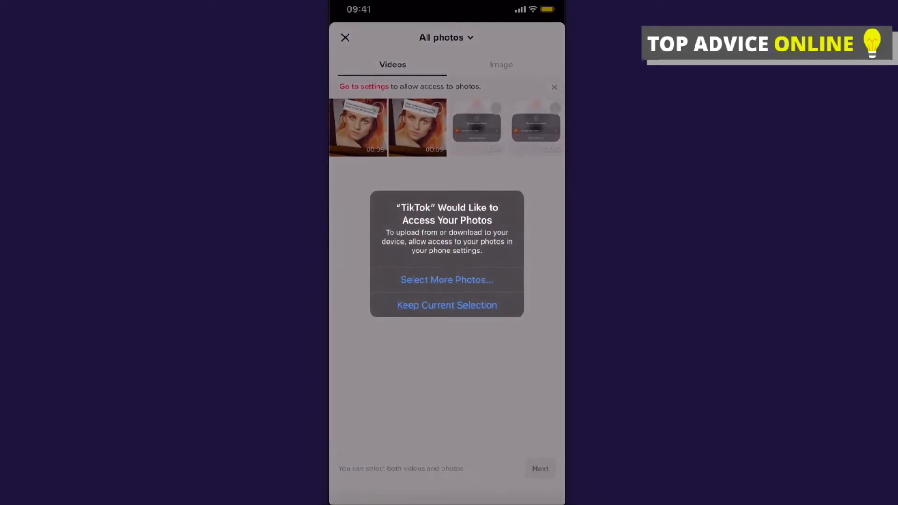
{"action": "left_click", "coordinate": [447, 305]}
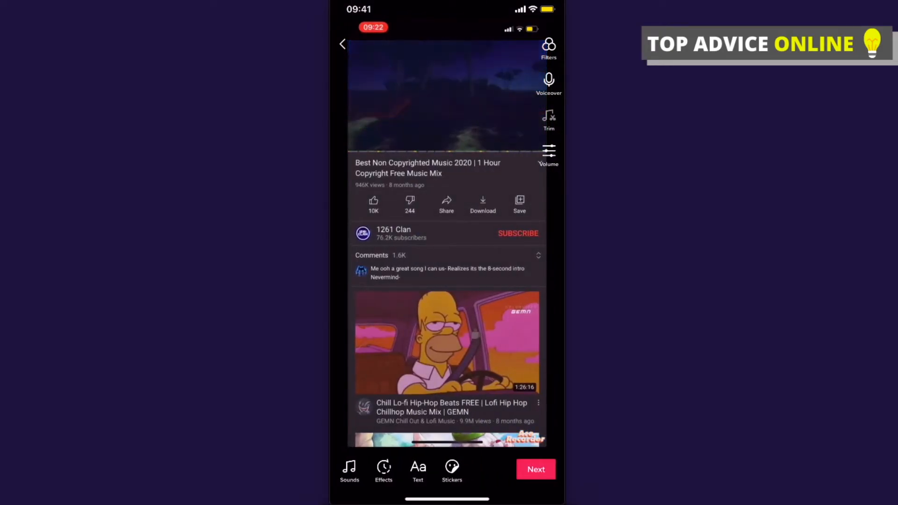
Post the clip without a caption; the upload fails and lands as a draft on the profile.
{"action": "left_click", "coordinate": [535, 468]}
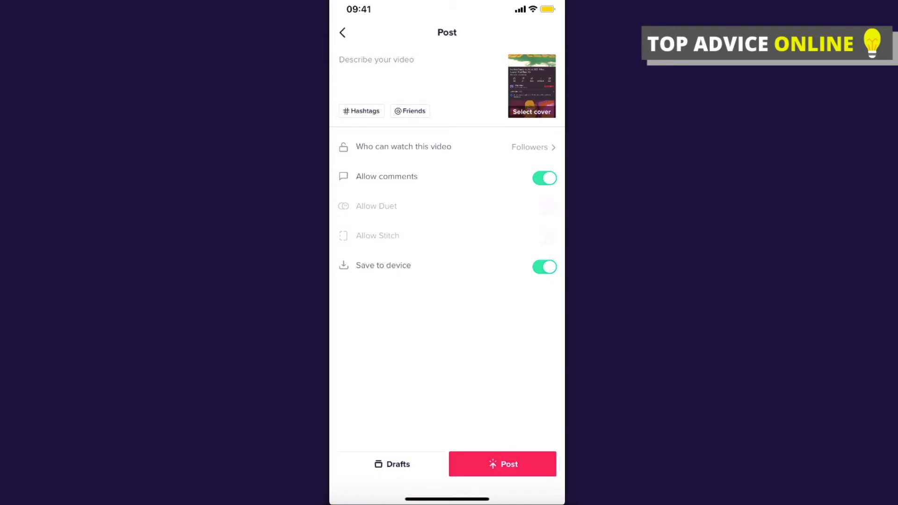
{"action": "left_click", "coordinate": [501, 464]}
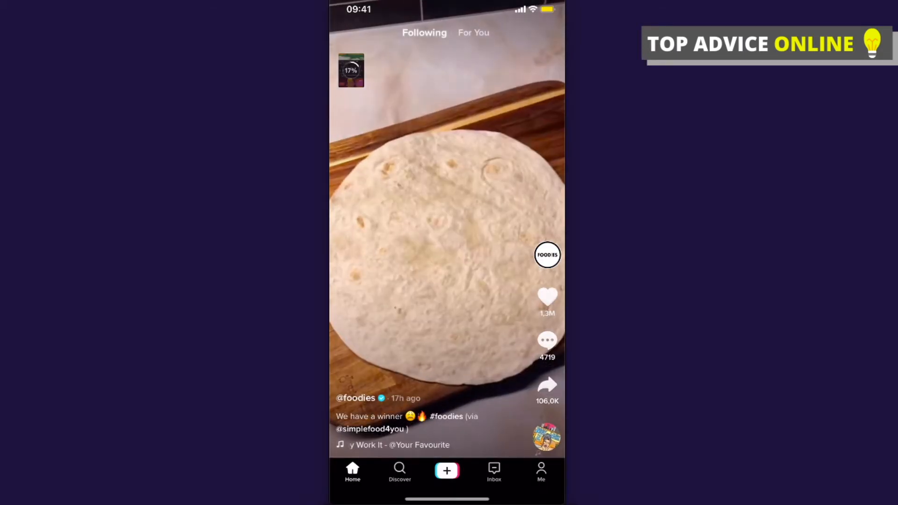
{"action": "left_click", "coordinate": [541, 470]}
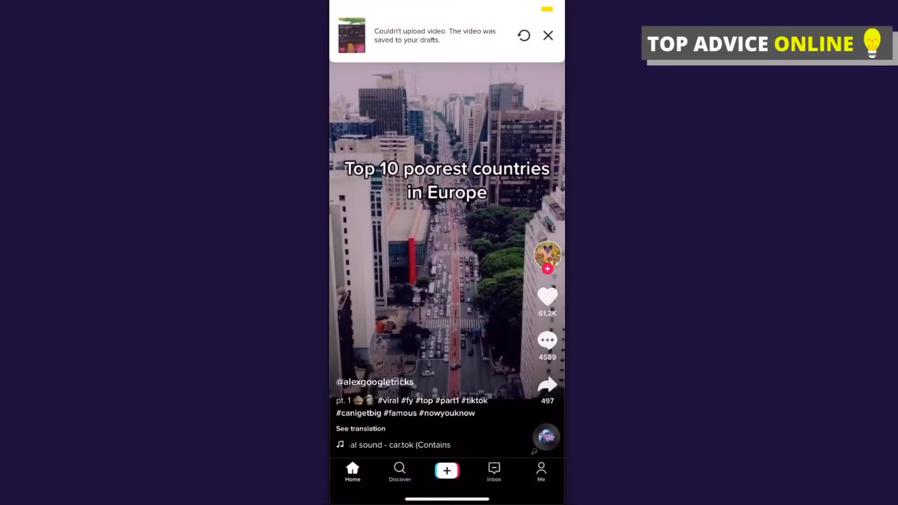
{"action": "left_click", "coordinate": [540, 470]}
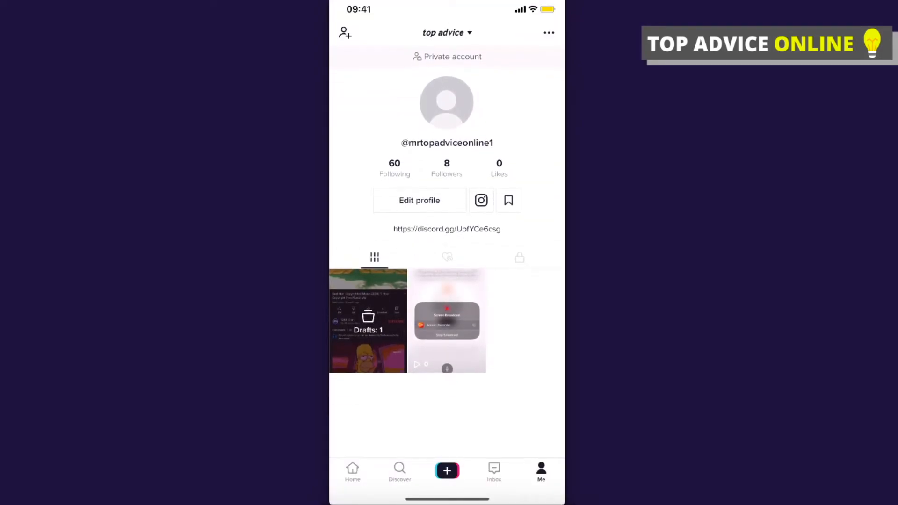
Reopen the draft, caption it 'Test', post it and see it uploaded on the profile.
{"action": "left_click", "coordinate": [368, 320]}
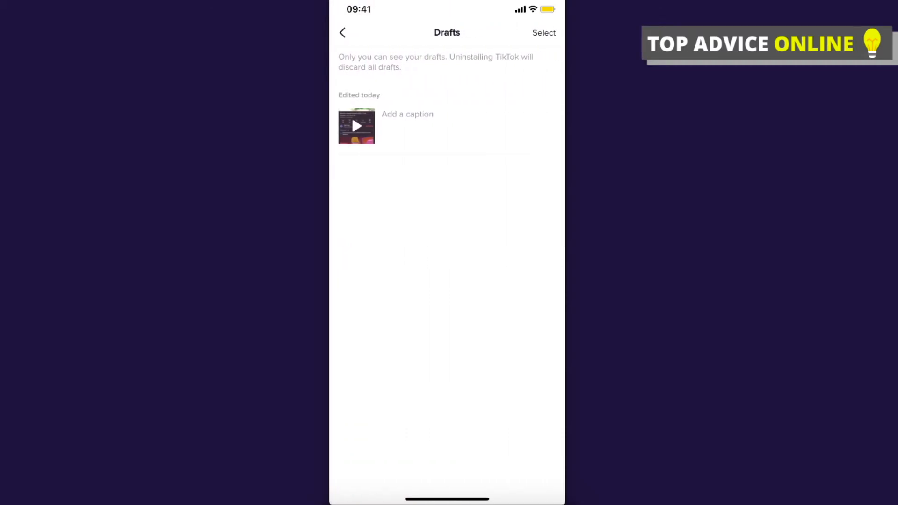
{"action": "left_click", "coordinate": [355, 126]}
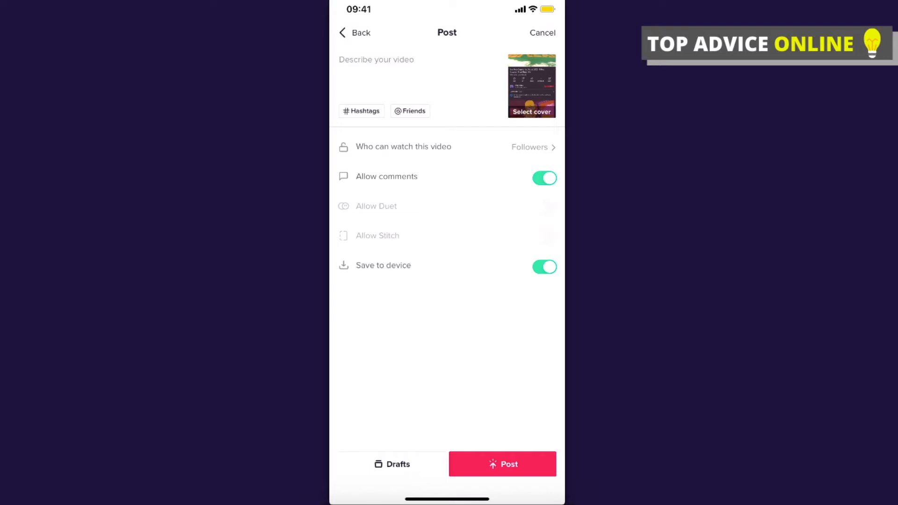
{"action": "left_click", "coordinate": [376, 59]}
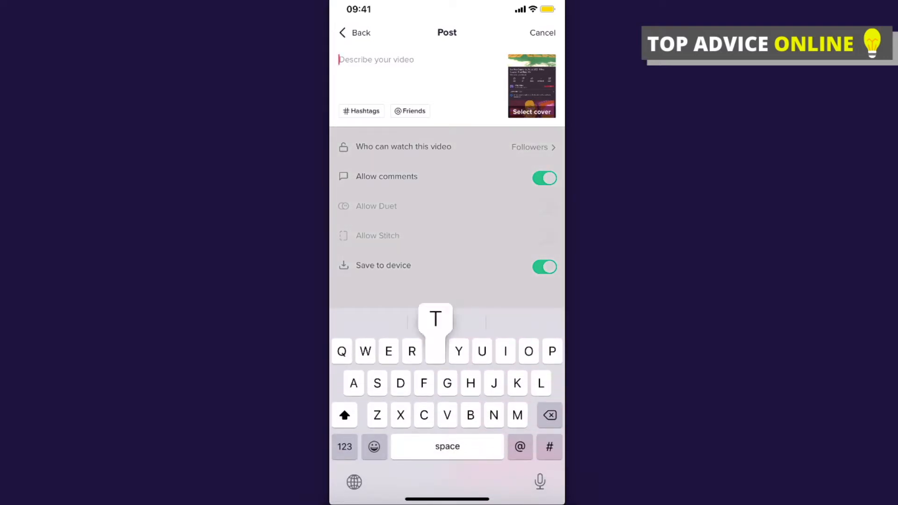
{"action": "type", "text": "Test"}
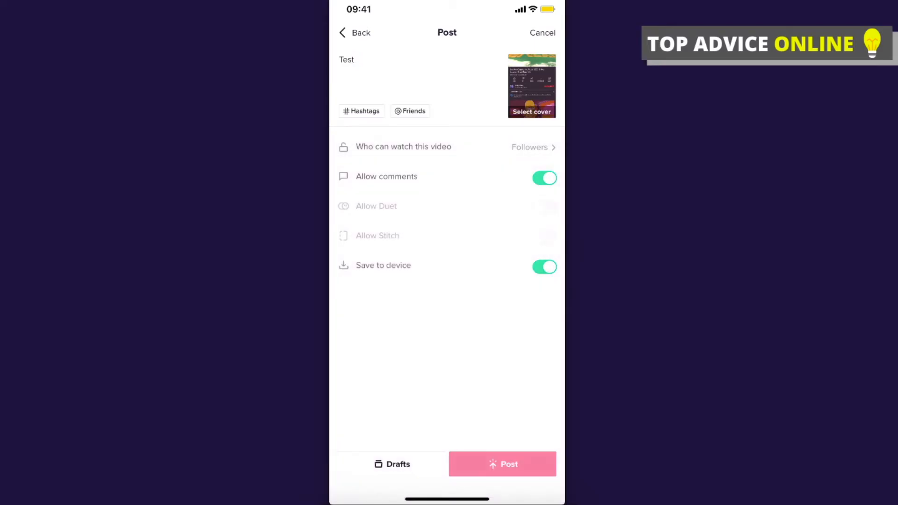
{"action": "left_click", "coordinate": [501, 464]}
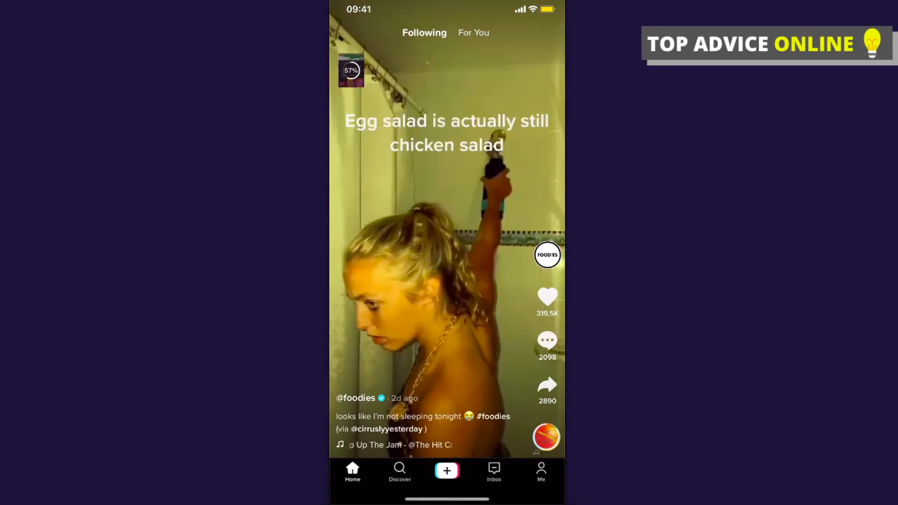
{"action": "left_click", "coordinate": [540, 470]}
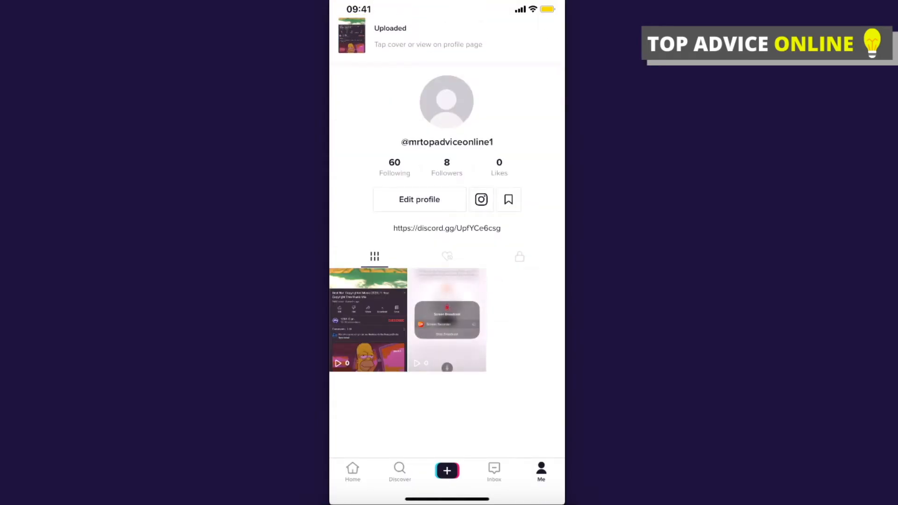
Play the posted 'Test' video from the profile, then show the open-apps overview.
{"action": "left_click", "coordinate": [368, 320]}
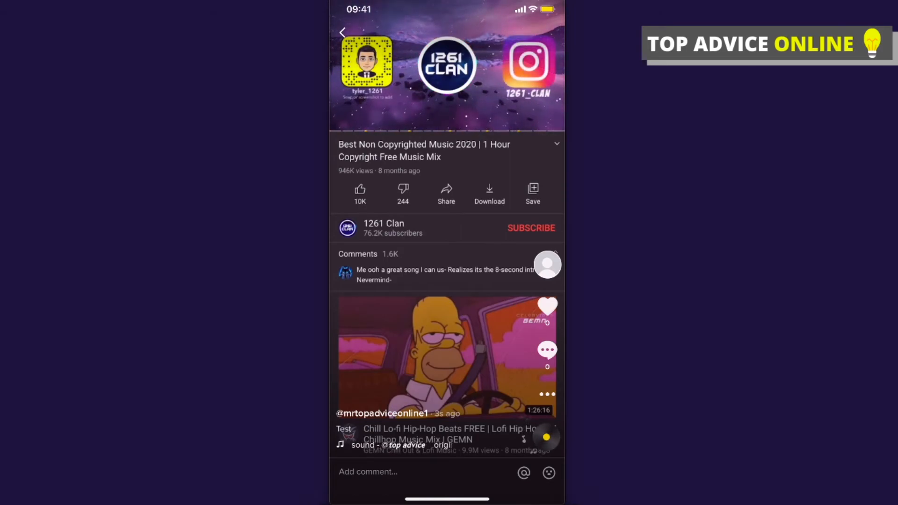
{"action": "left_click", "coordinate": [447, 64]}
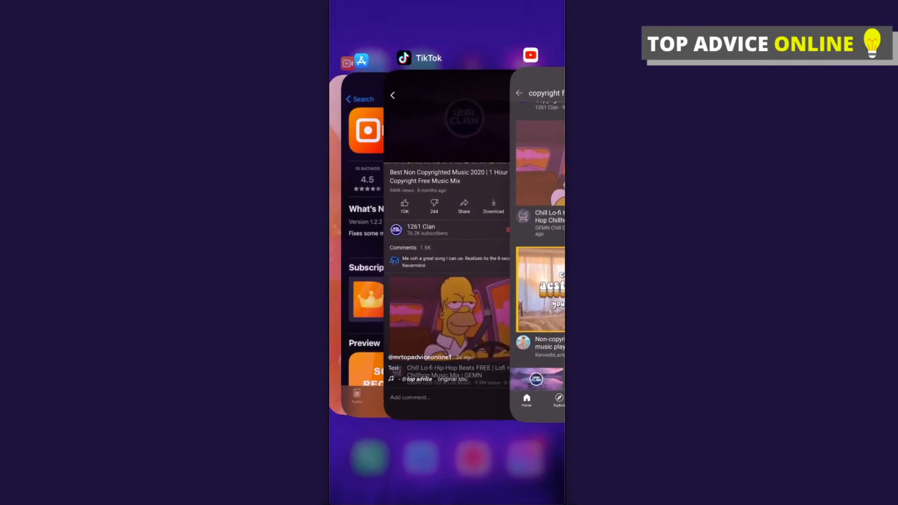
Return to TikTok and view the post's original sound page, containing Lonely - 2 Souls & Nara.
{"action": "left_click", "coordinate": [418, 57]}
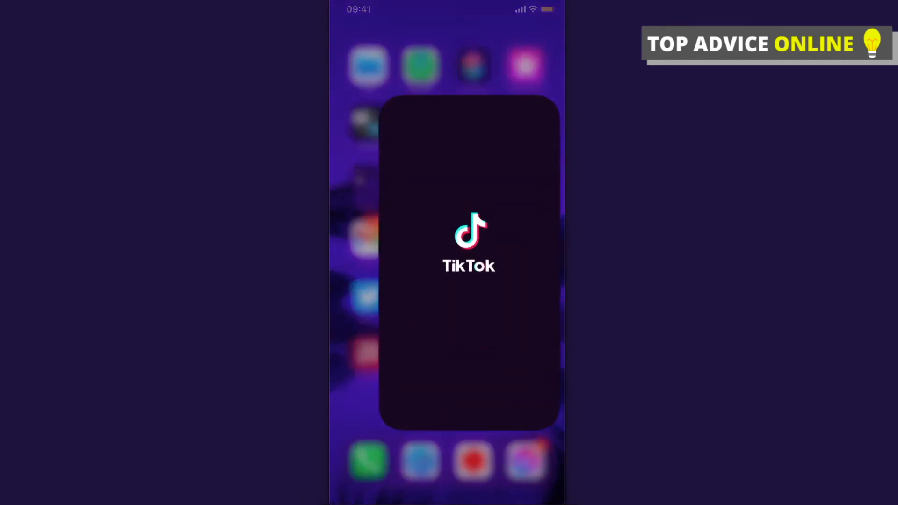
{"action": "left_click", "coordinate": [469, 243]}
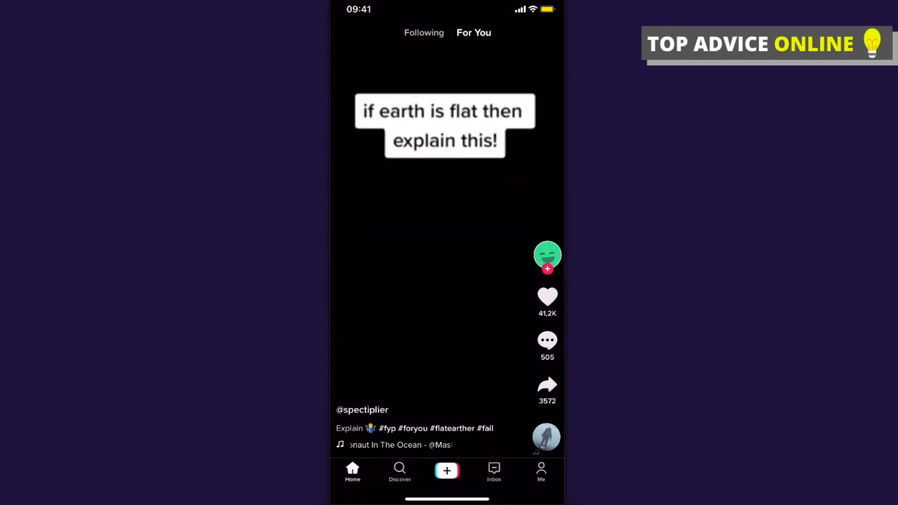
{"action": "left_click", "coordinate": [540, 469]}
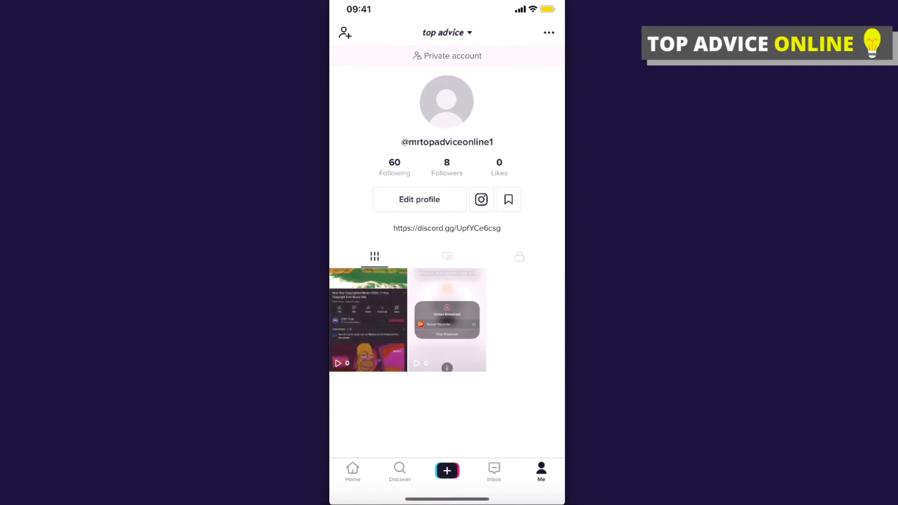
{"action": "left_click", "coordinate": [447, 319]}
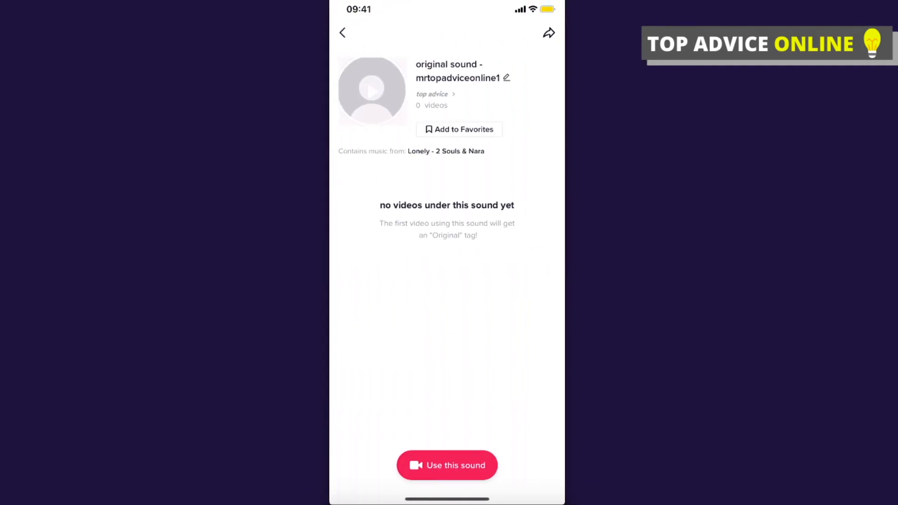